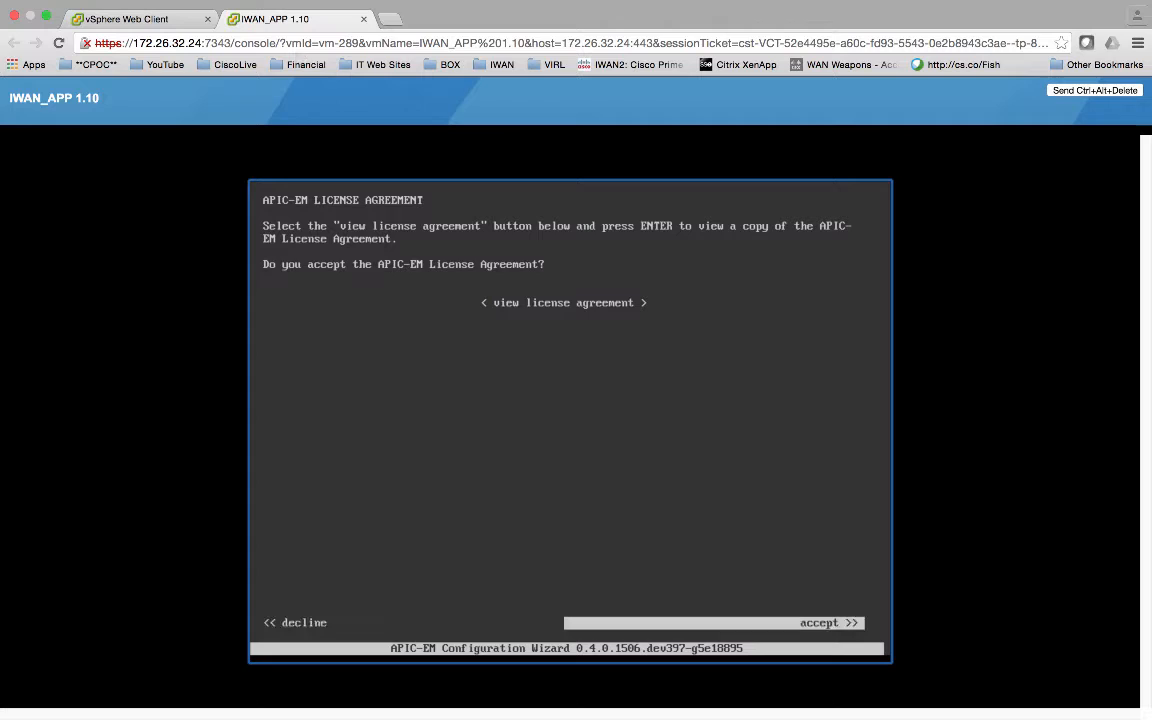
- Accept the APIC-EM license agreement to reach the cluster setup welcome screen
{"action": "left_click", "coordinate": [820, 622]}
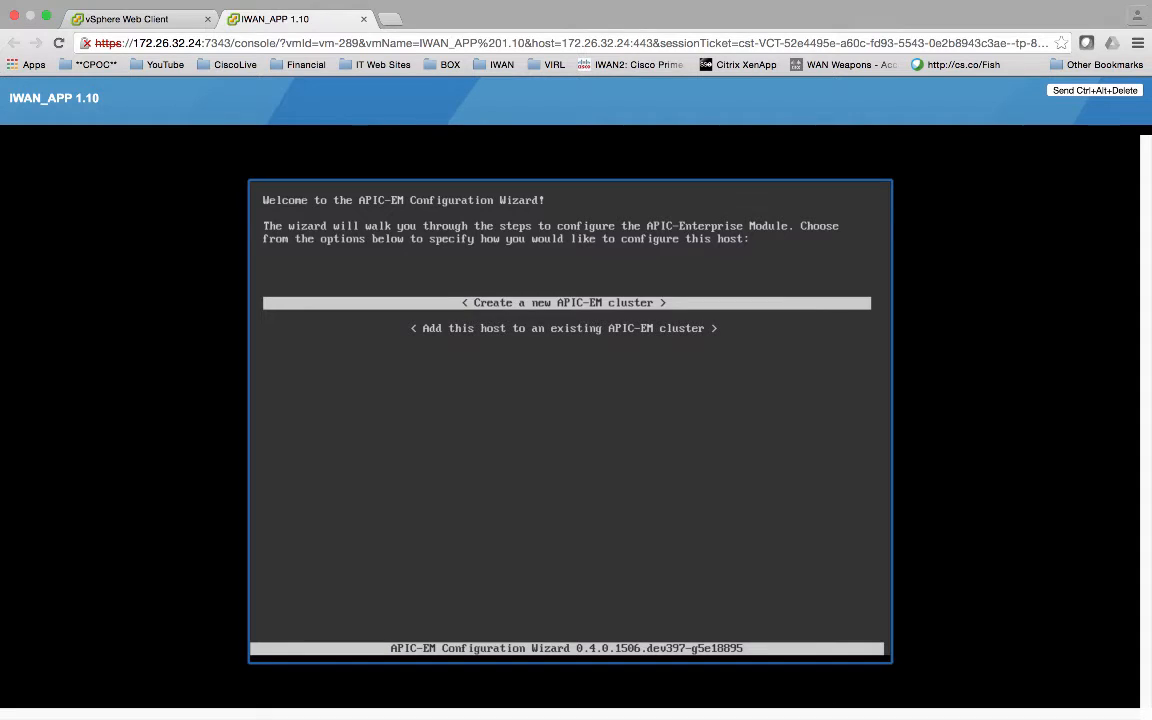
- Create a new cluster with eth0 at 10.101.30.11, netmask 255.255.255.0, gateway 10.101.30.1
{"action": "left_click", "coordinate": [562, 302]}
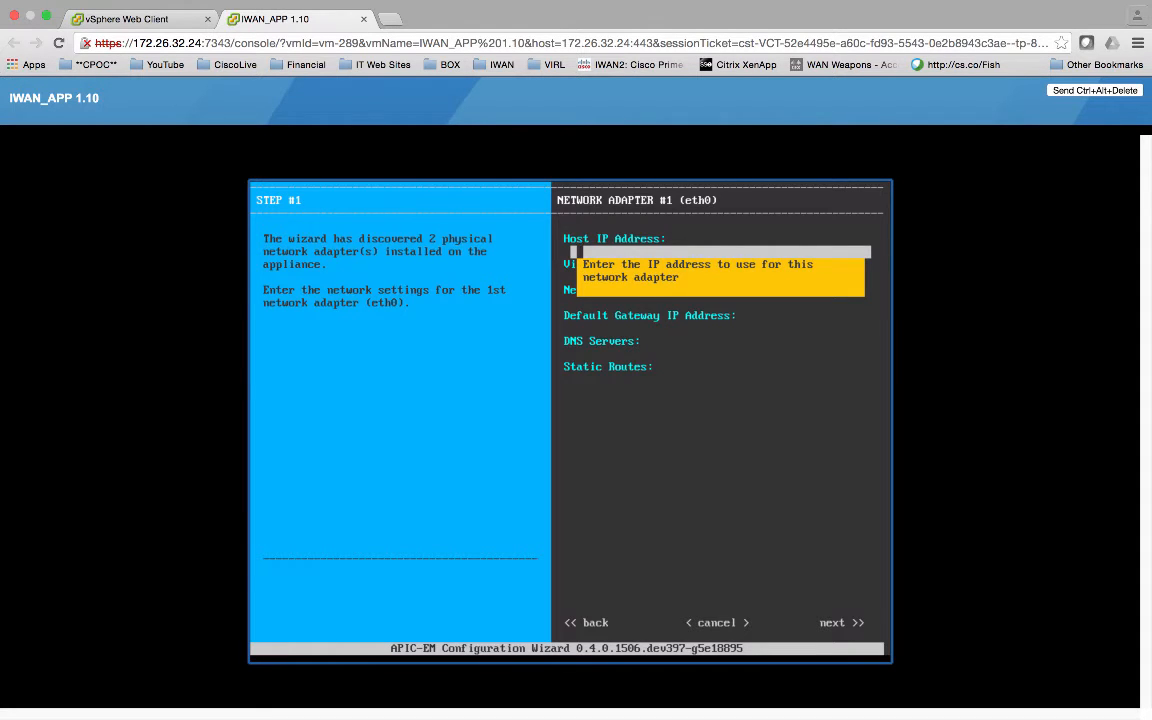
{"action": "type", "text": "10."}
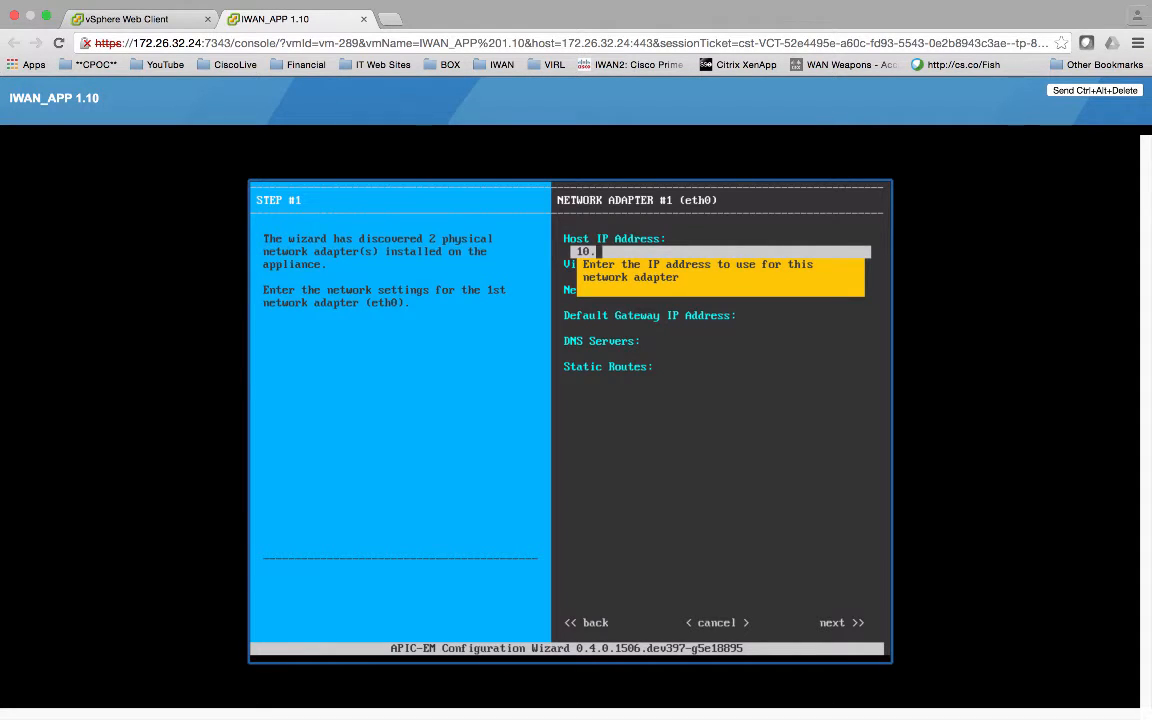
{"action": "type", "text": "101.30.11"}
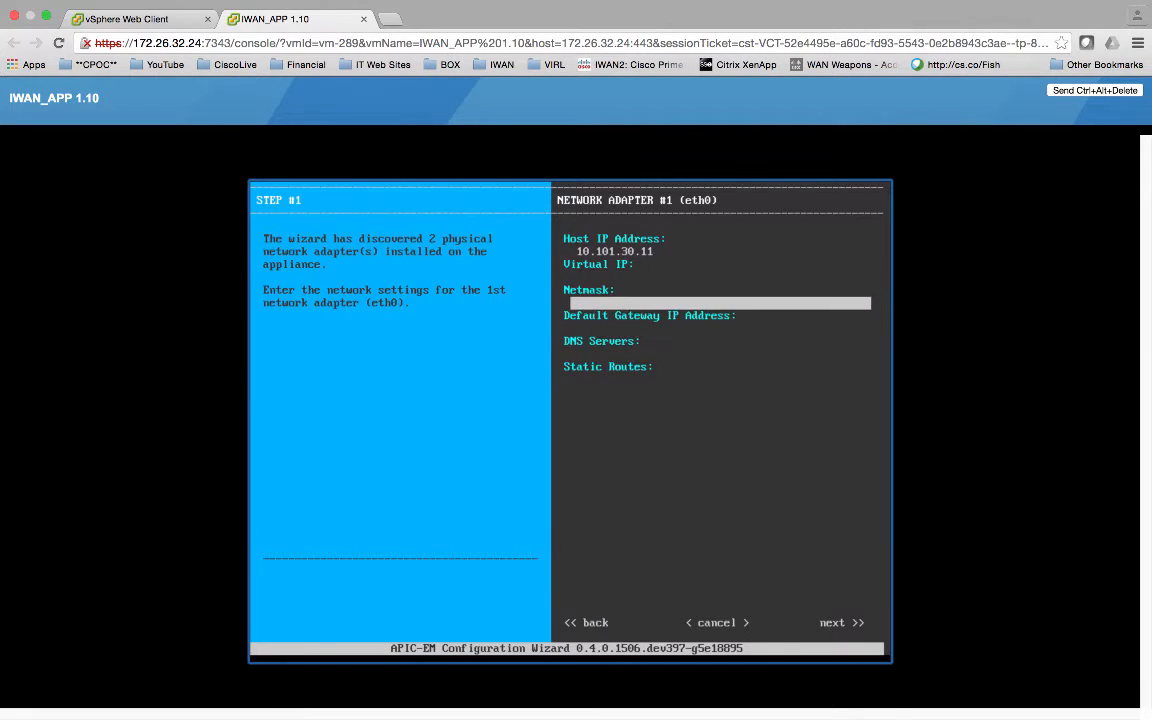
{"action": "type", "text": "255.255.255.0"}
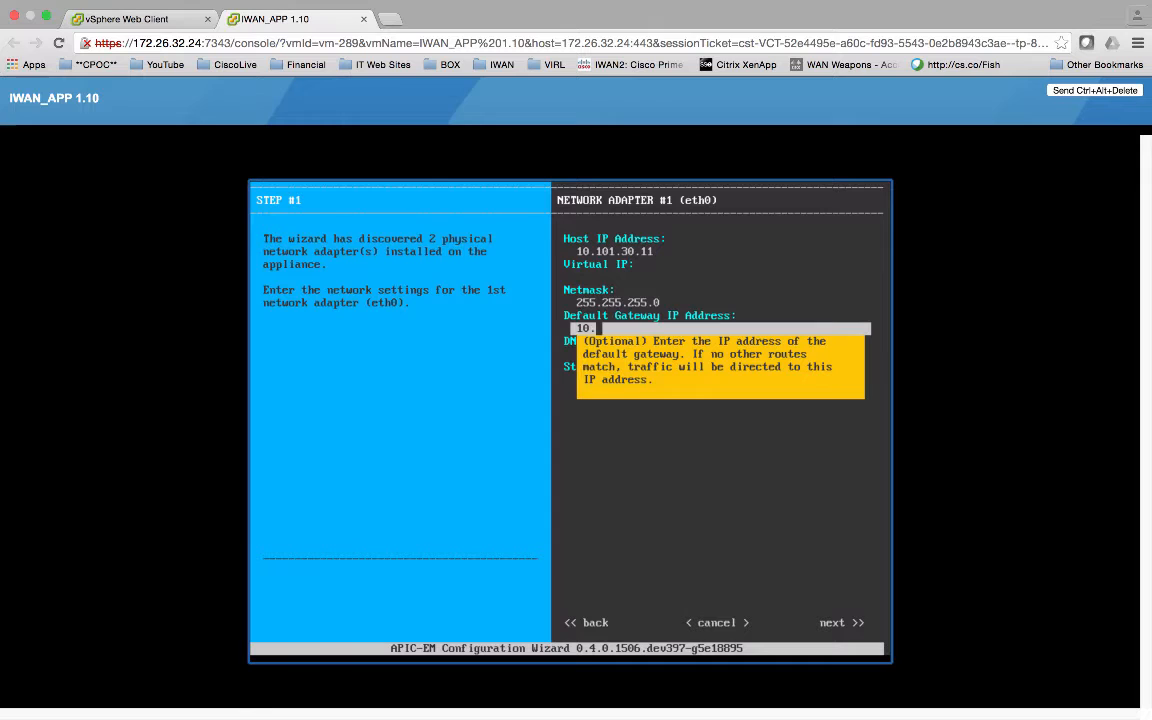
{"action": "type", "text": "101.30.1"}
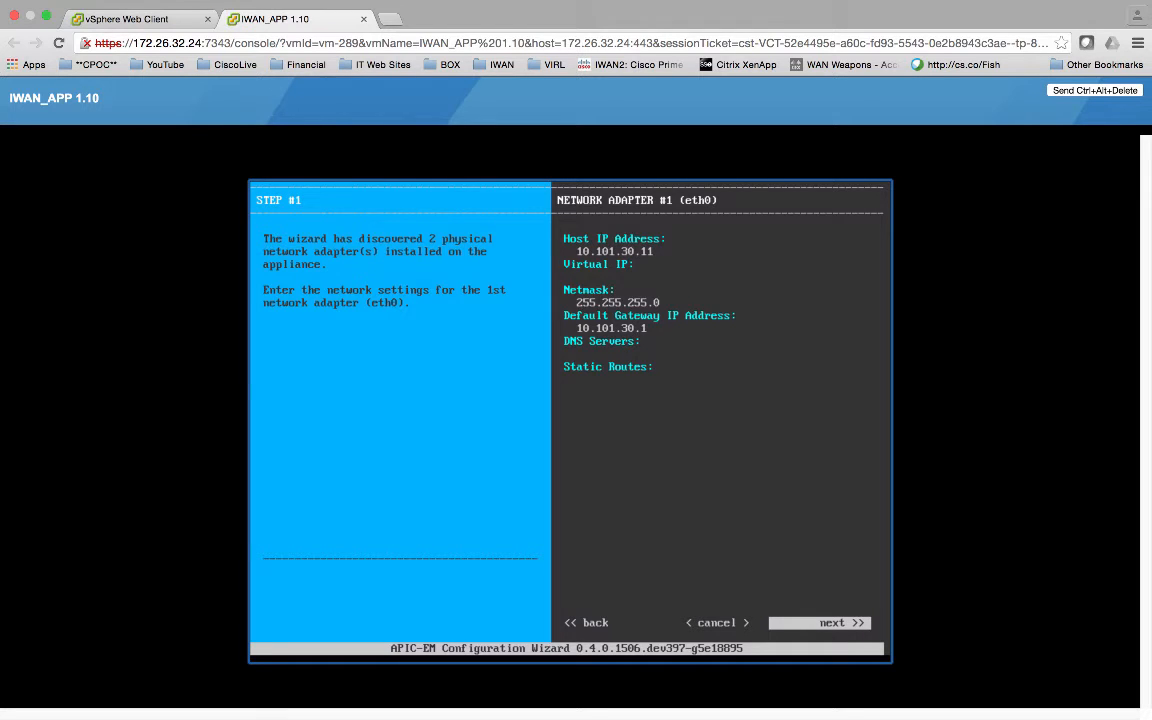
{"action": "left_click", "coordinate": [832, 622]}
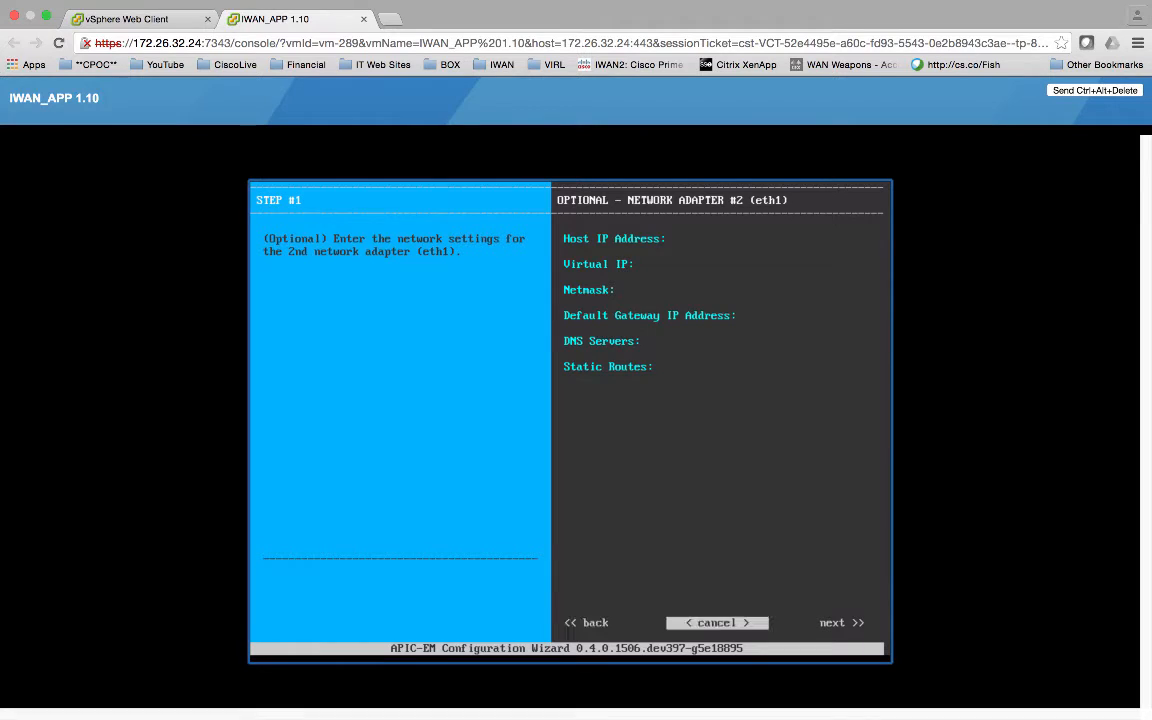
- Leave eth1 unconfigured and advance to the Network Proxy screen
{"action": "left_click", "coordinate": [840, 622]}
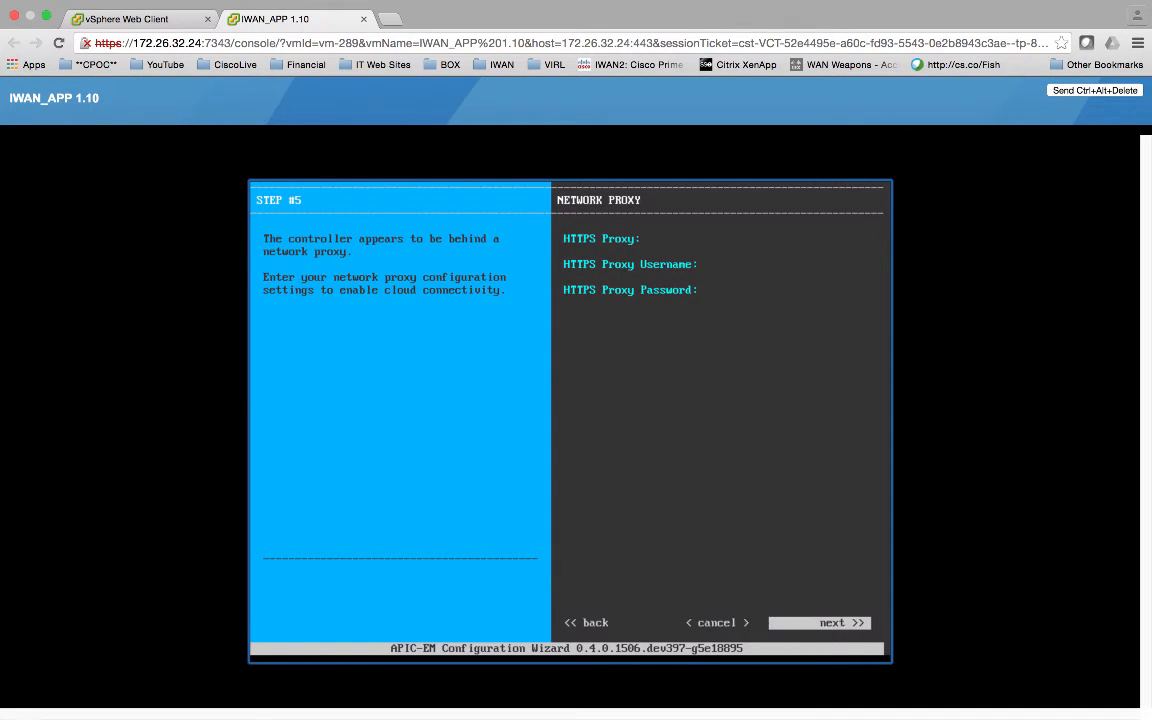
- Skip the network proxy configuration and confirm, reaching the cloud connectivity step
{"action": "left_click", "coordinate": [832, 622]}
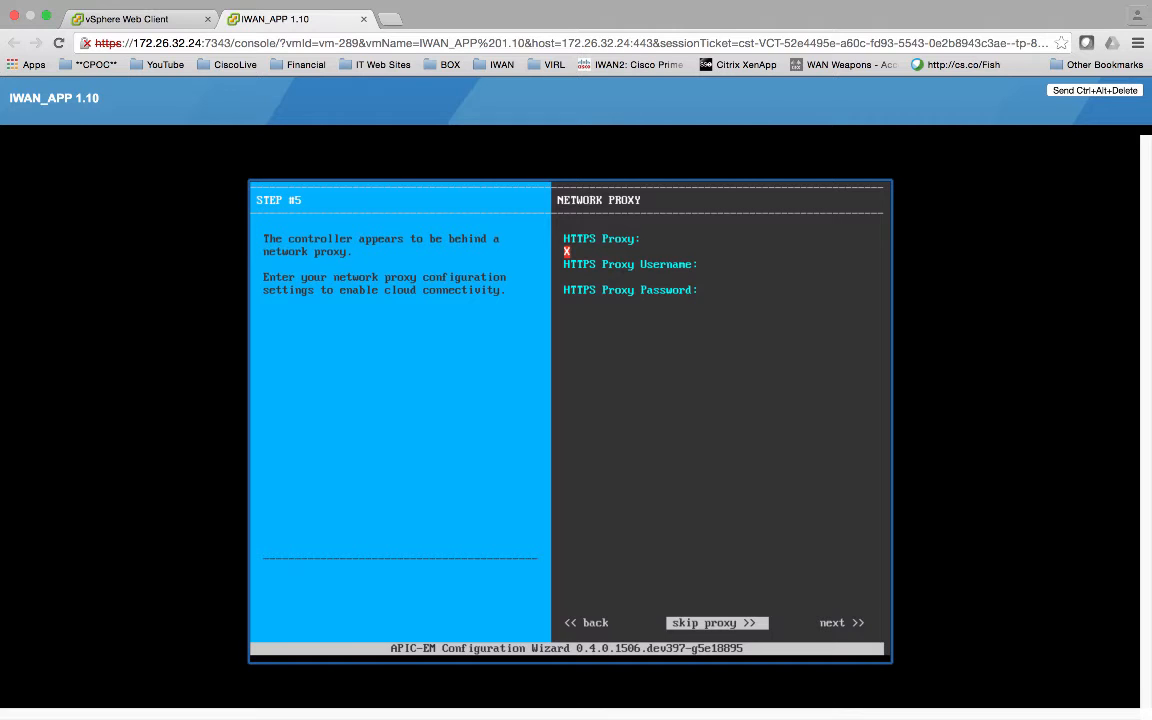
{"action": "left_click", "coordinate": [716, 622]}
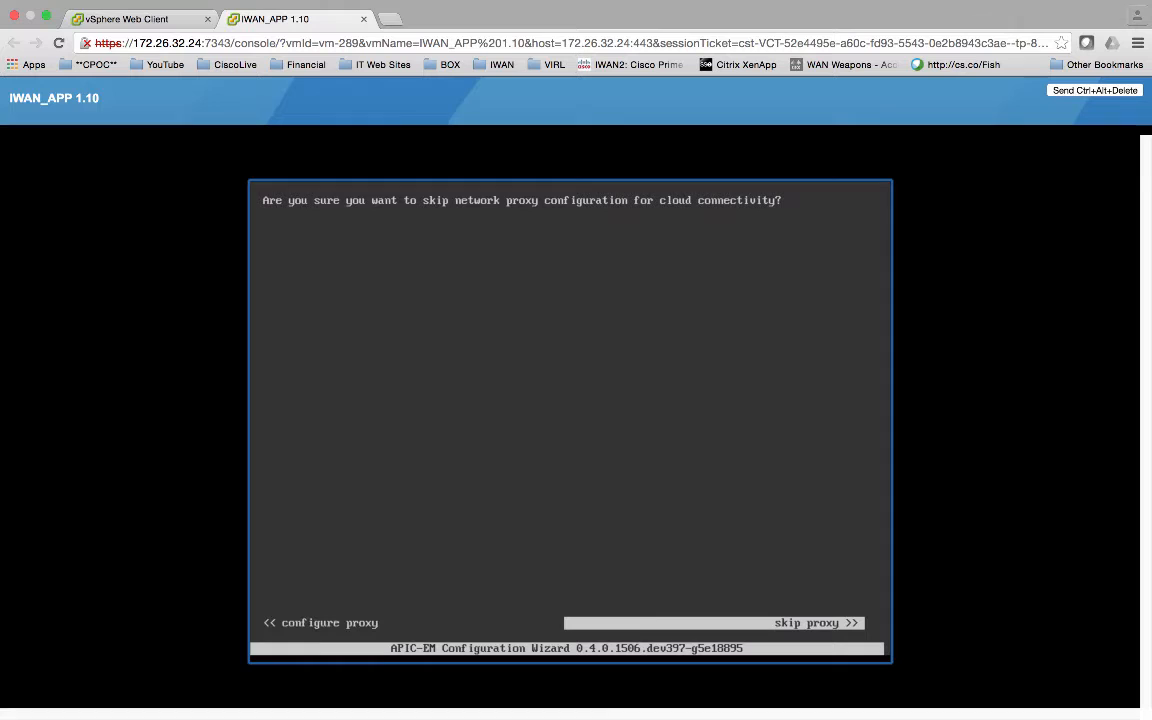
{"action": "left_click", "coordinate": [808, 622]}
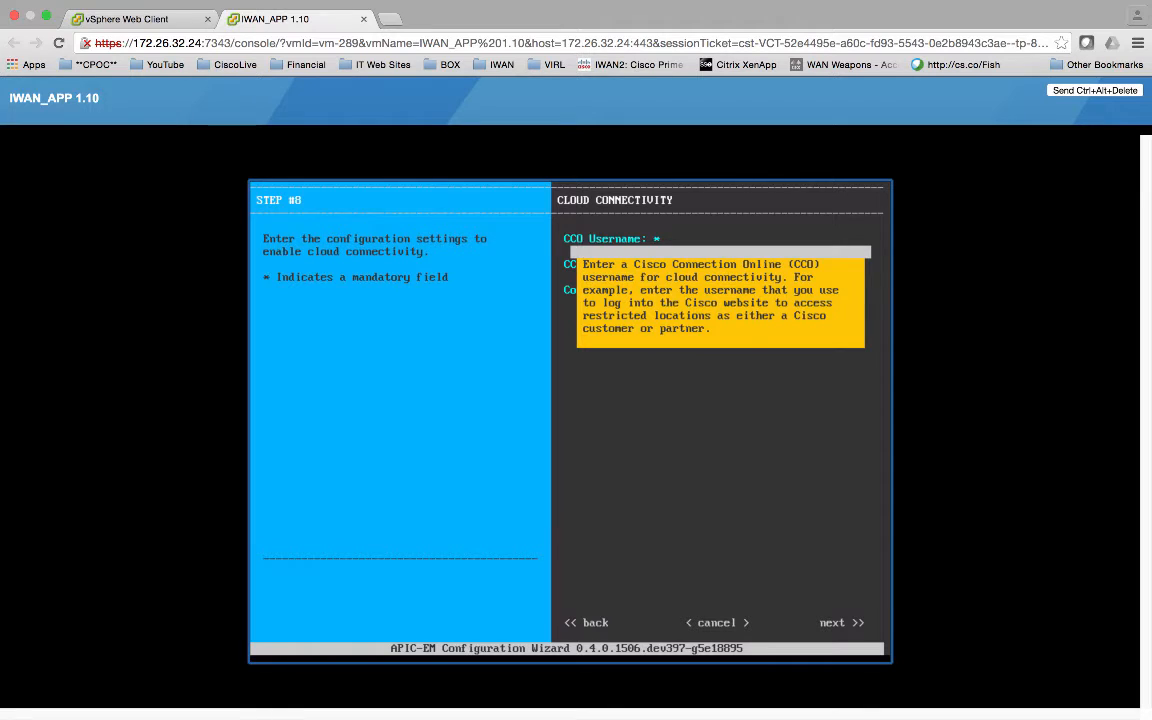
- Enter CCO username networkingwithfish, a password and company 'cisco', then continue to Linux user settings
{"action": "type", "text": "networkingwit"}
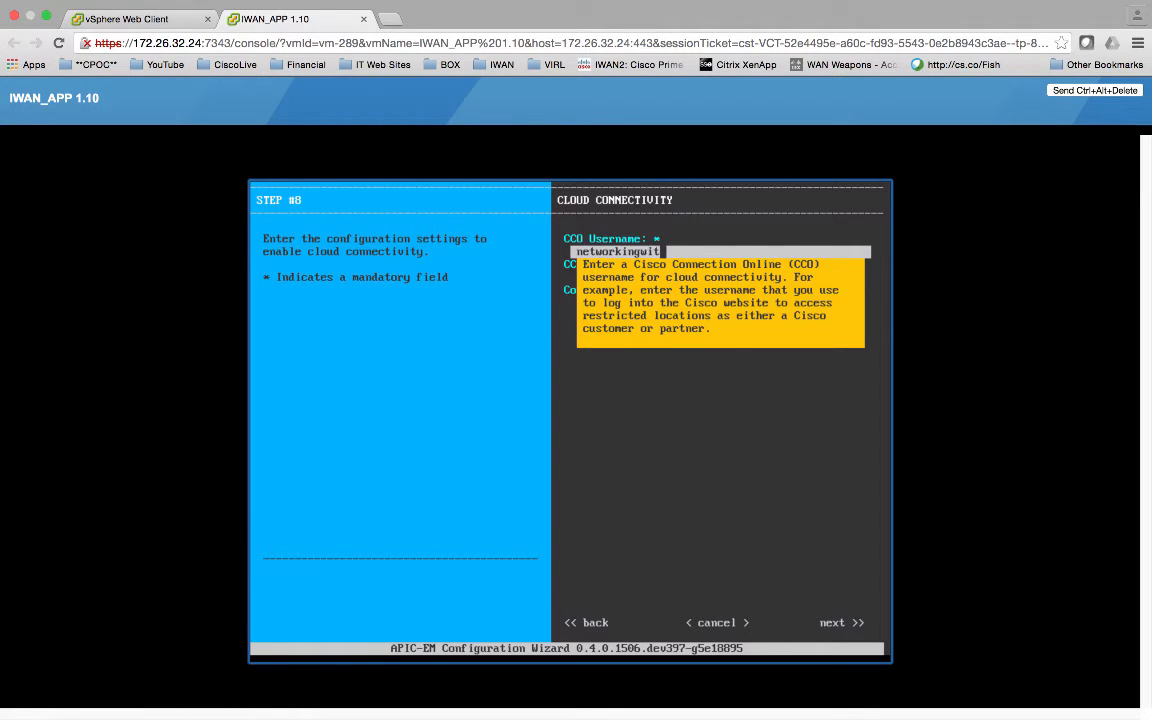
{"action": "key", "text": "Return"}
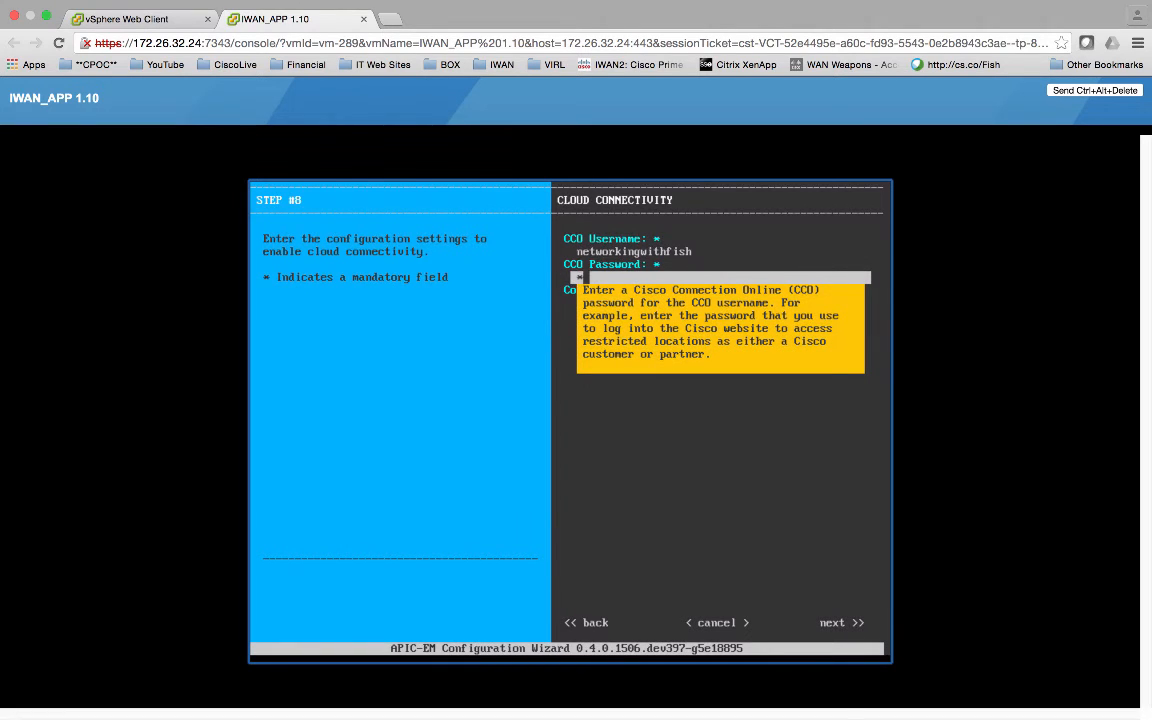
{"action": "type", "text": "password"}
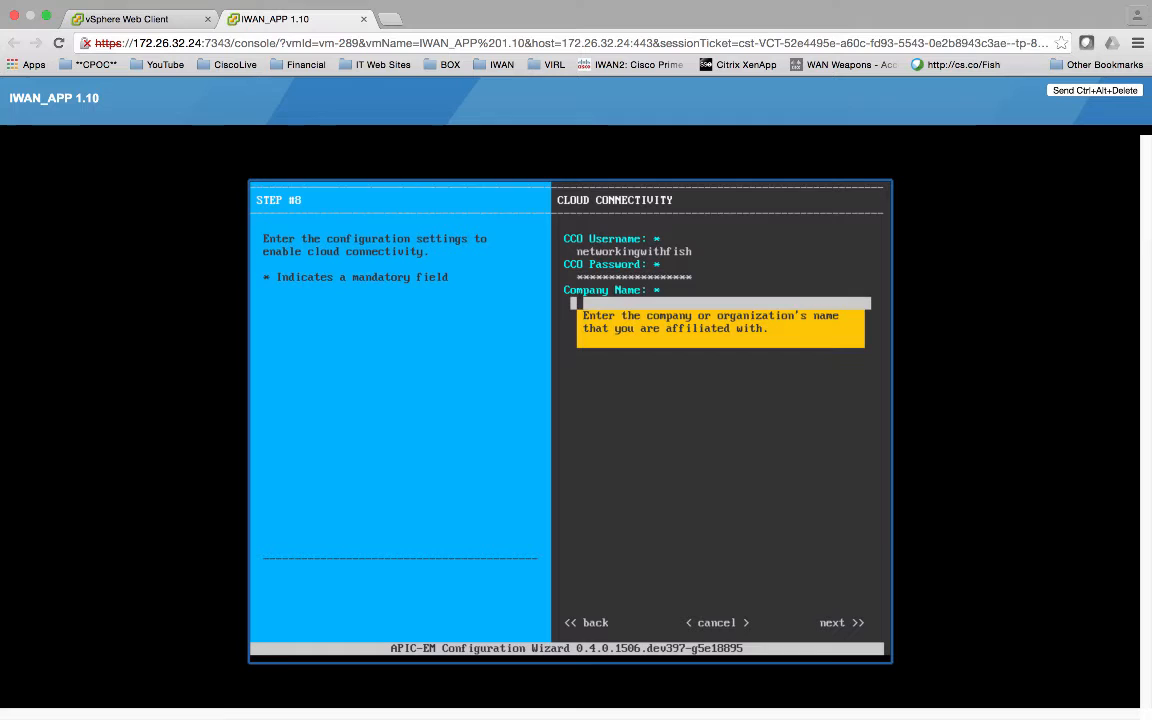
{"action": "type", "text": "c"}
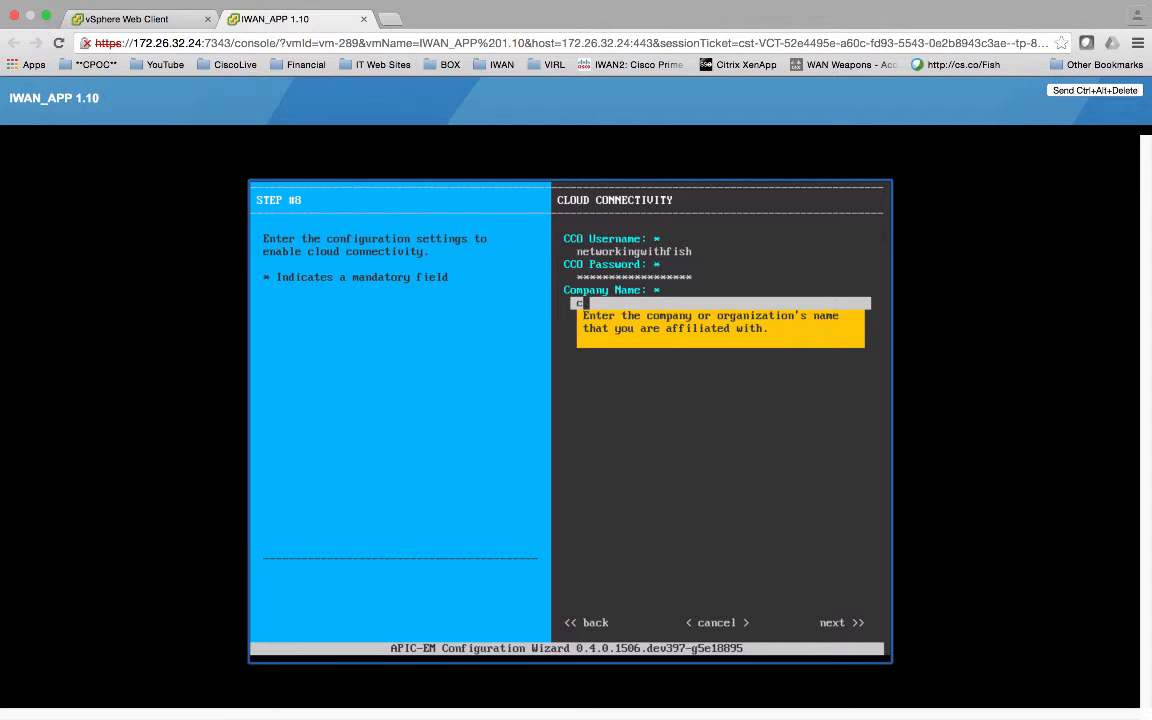
{"action": "type", "text": "isco"}
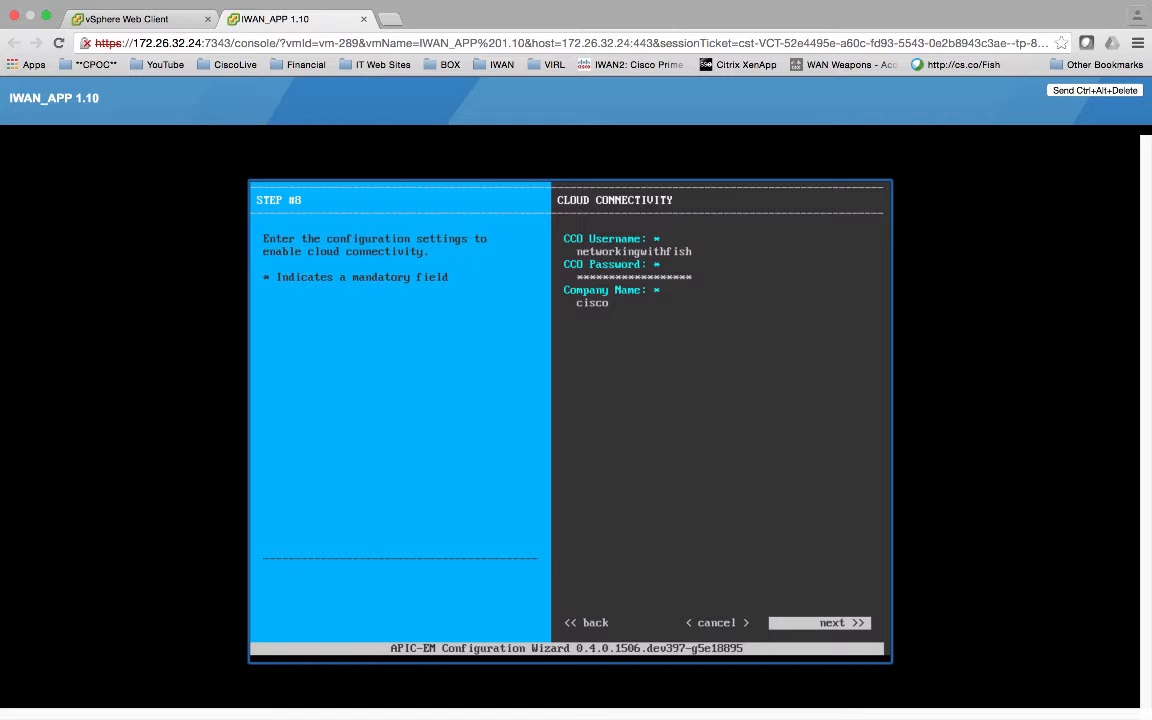
{"action": "left_click", "coordinate": [832, 622]}
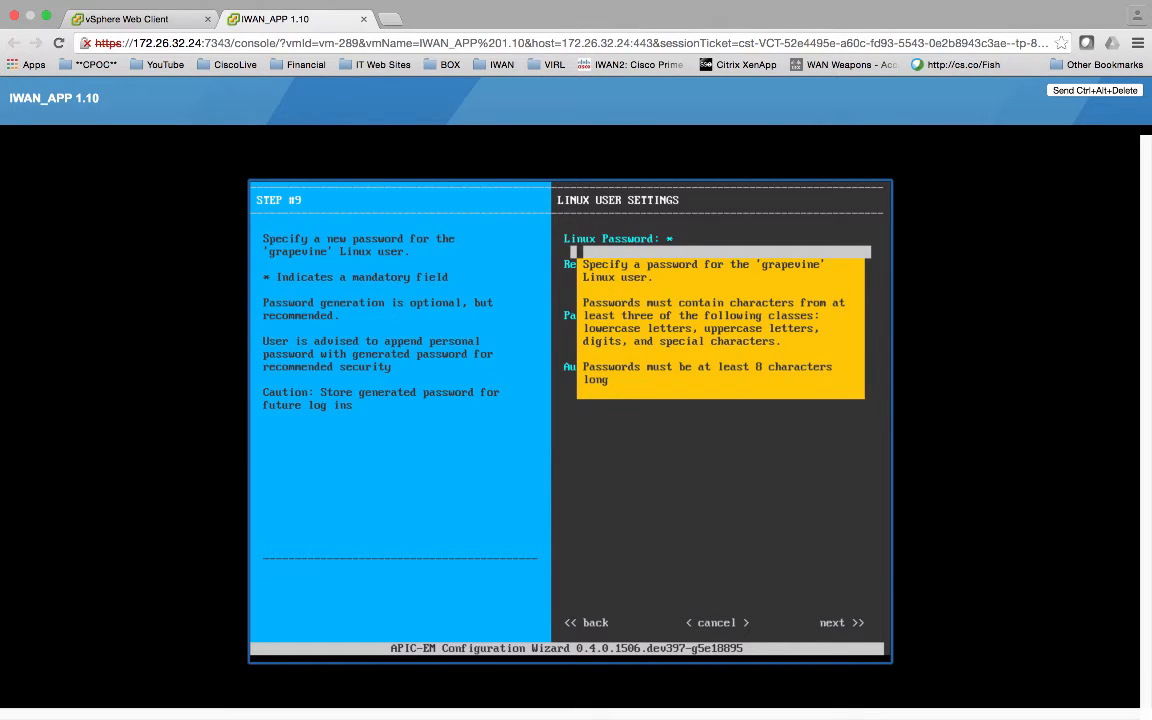
- Set the Linux user password and admin account credentials, continuing to the NTP server step
{"action": "type", "text": "***"}
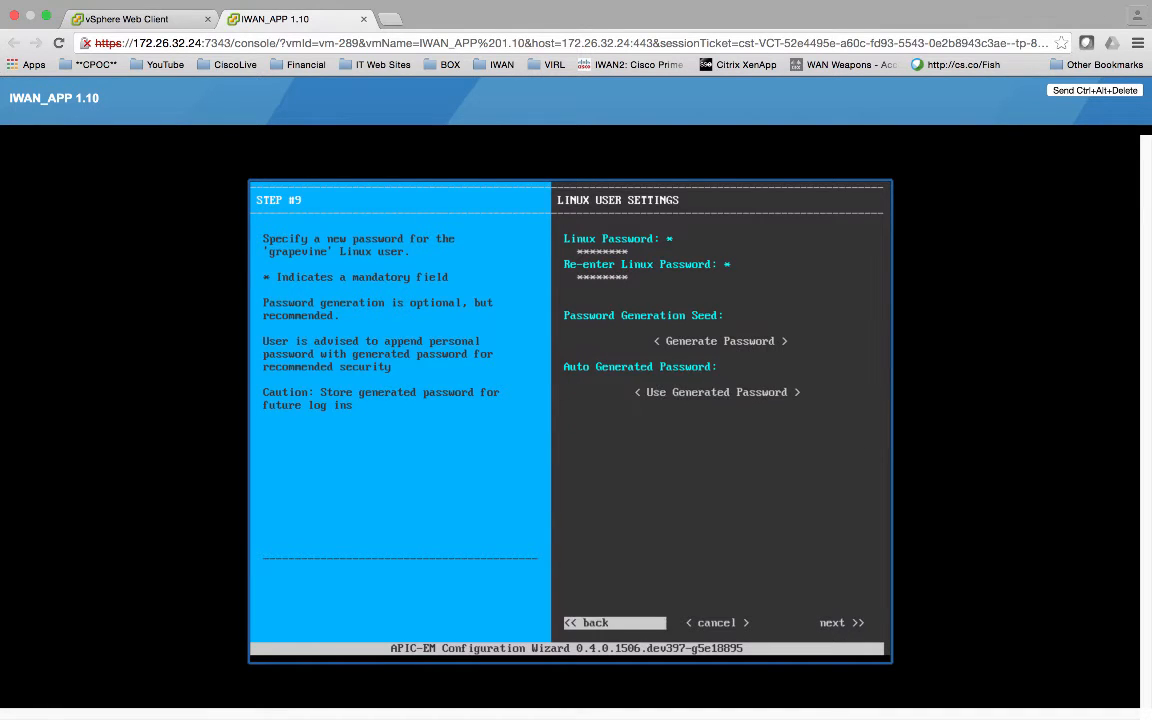
{"action": "left_click", "coordinate": [840, 622]}
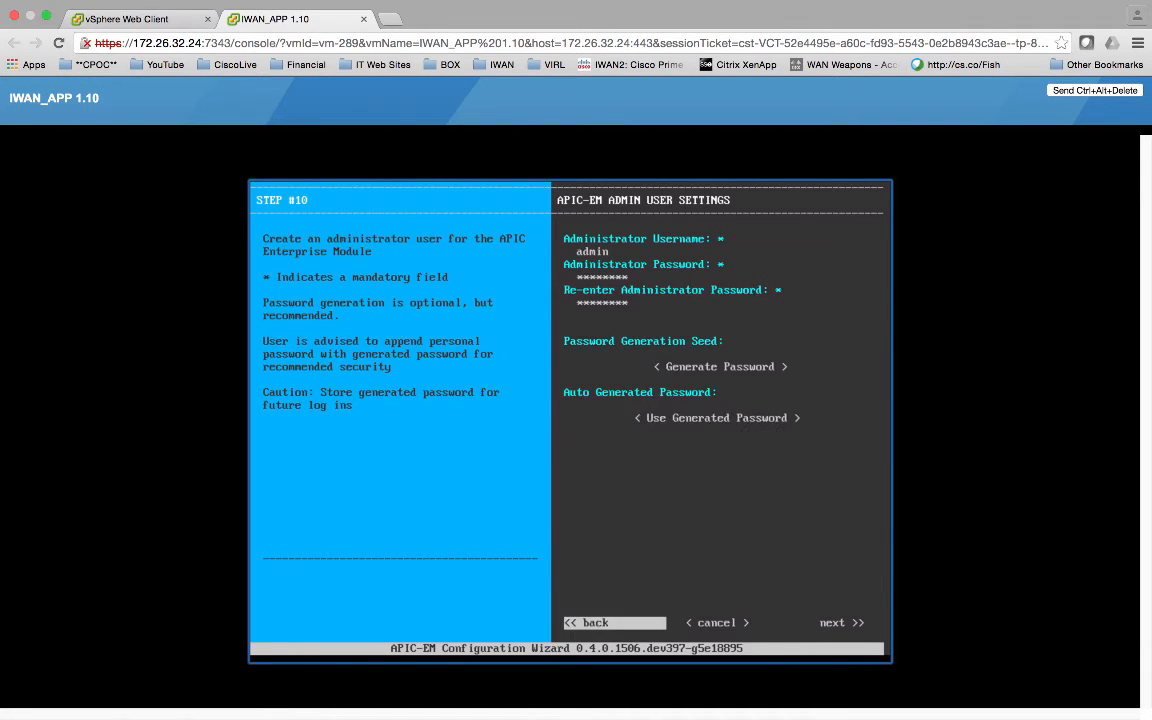
{"action": "left_click", "coordinate": [840, 622]}
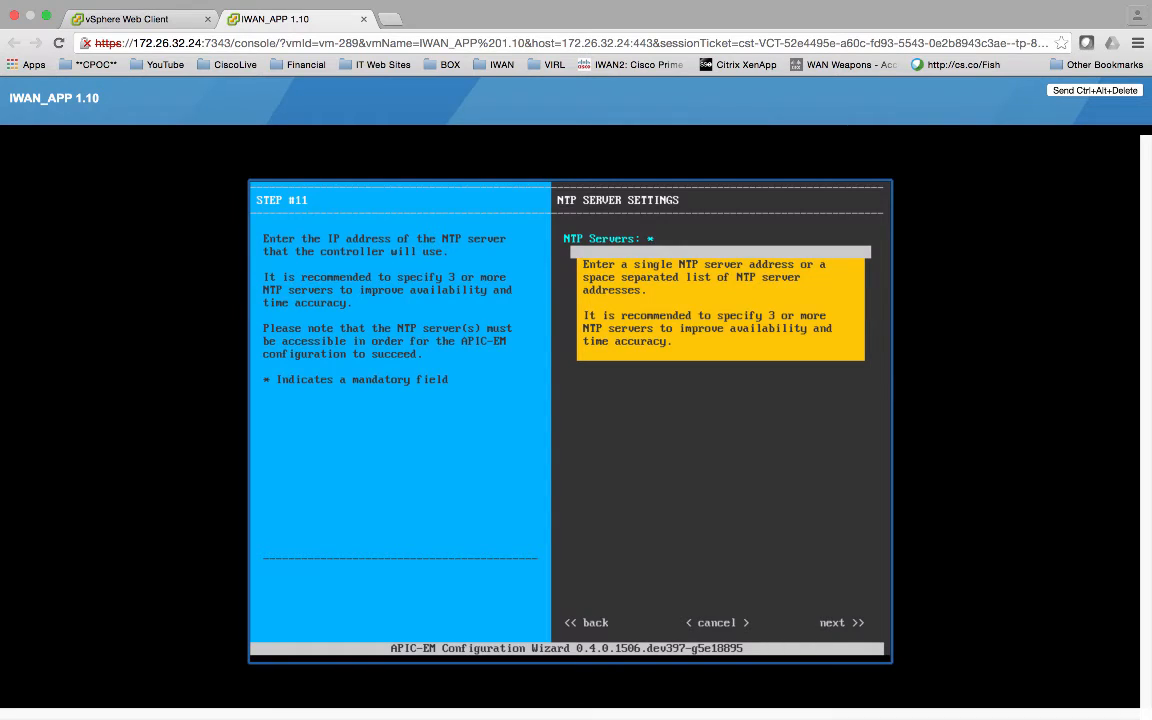
- Set NTP server 10.101.30.1 and keep controller clean-up at no, reaching the final apply screen
{"action": "type", "text": "10."}
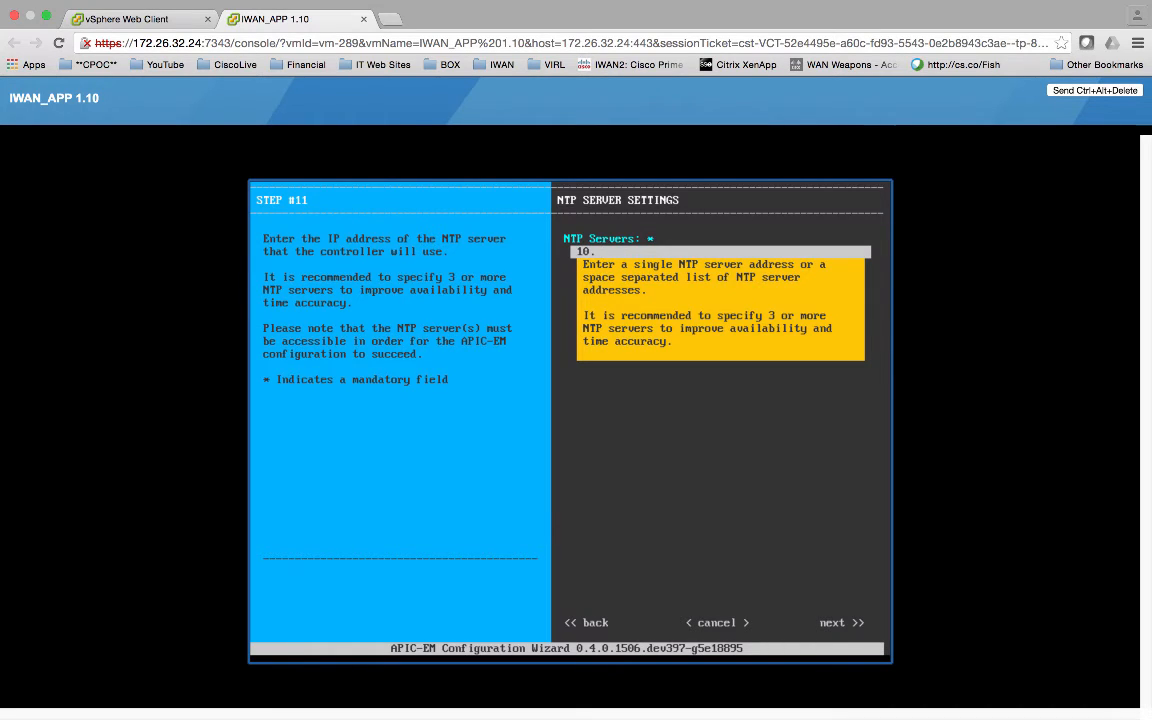
{"action": "type", "text": "101.30..1"}
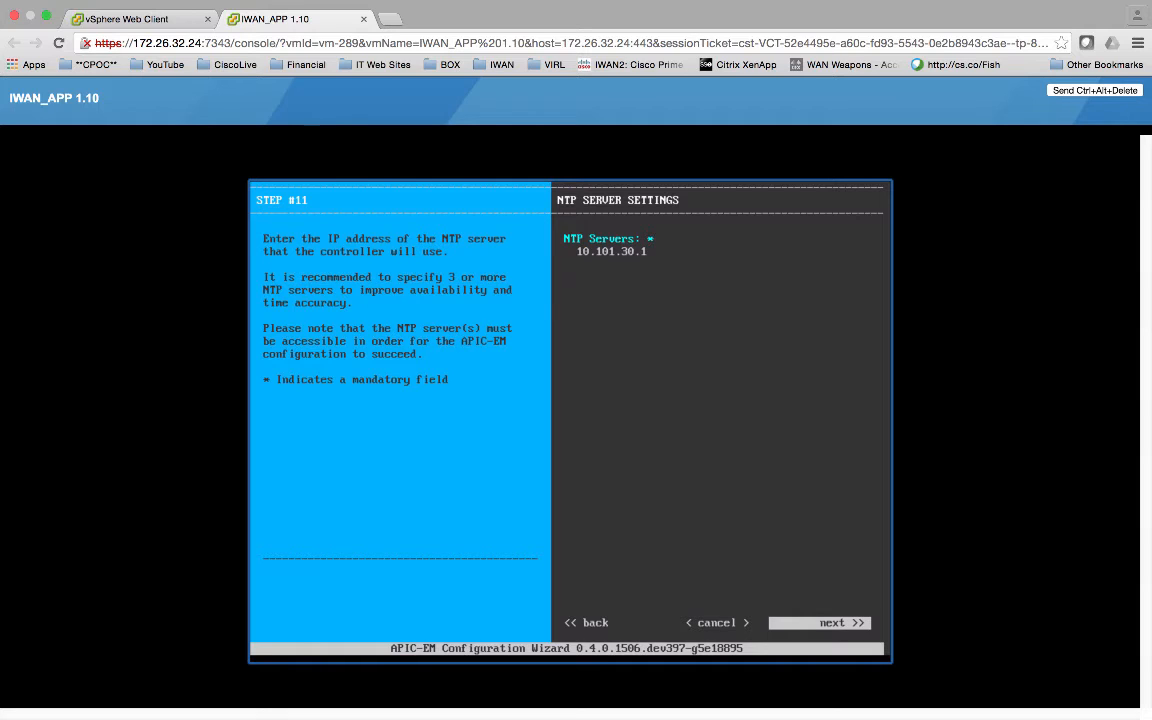
{"action": "left_click", "coordinate": [820, 622]}
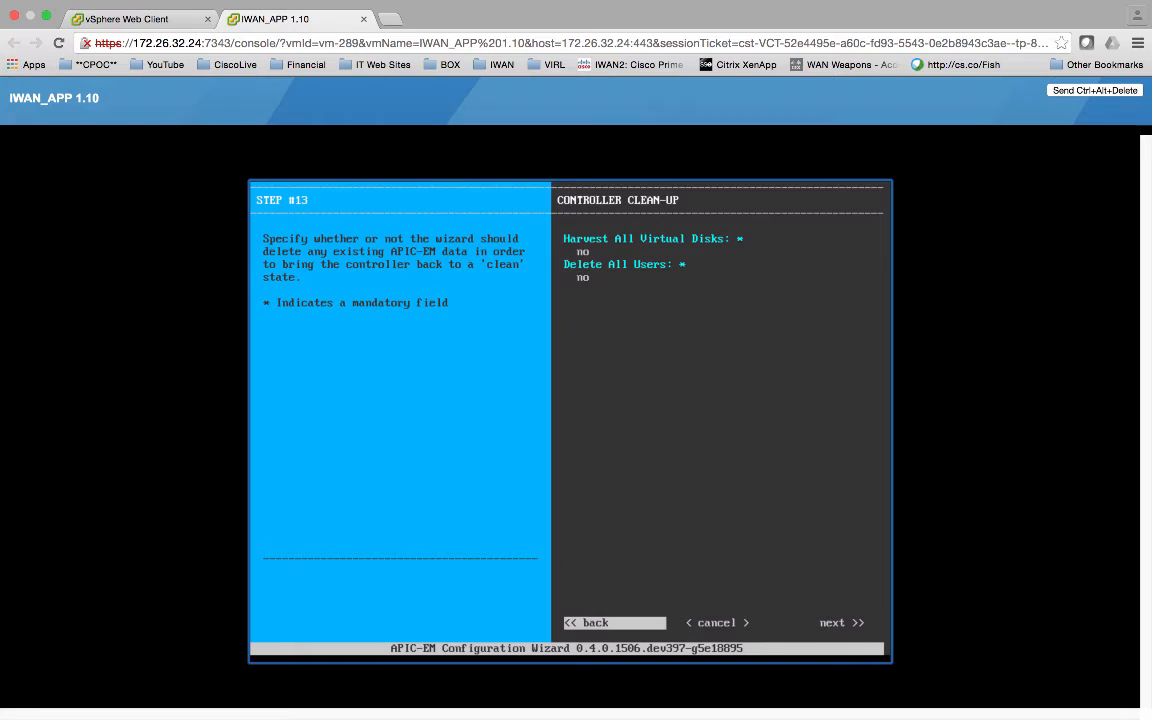
{"action": "left_click", "coordinate": [838, 622]}
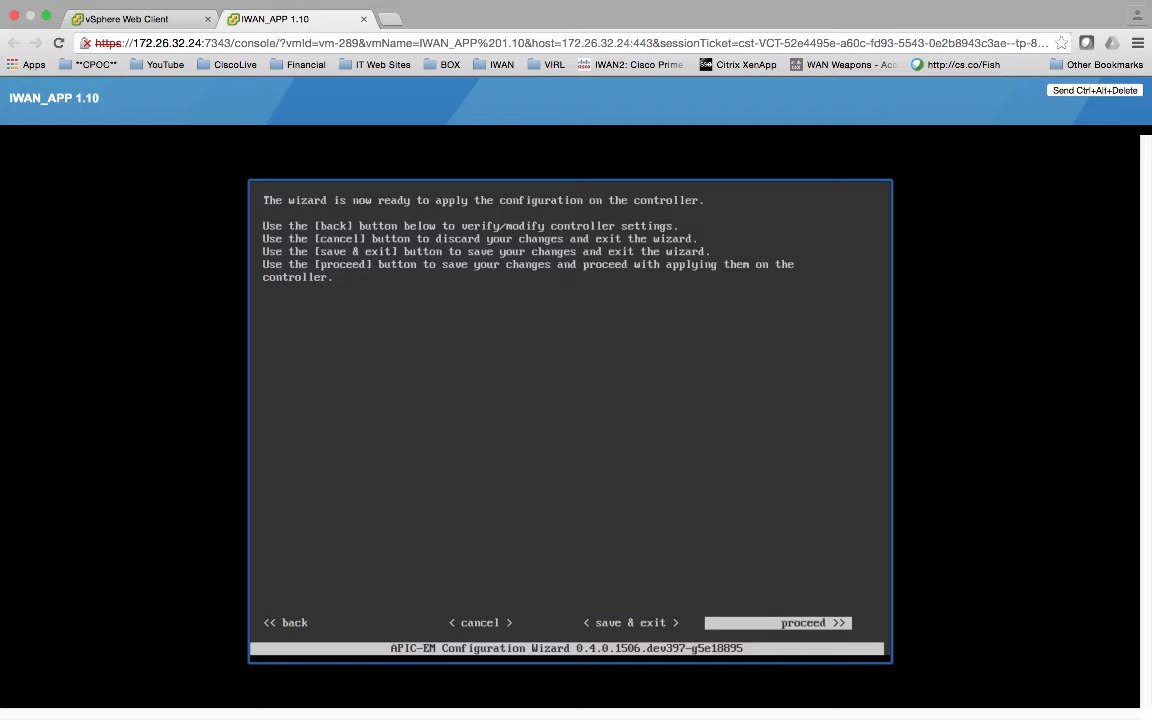
{"action": "left_click", "coordinate": [804, 622]}
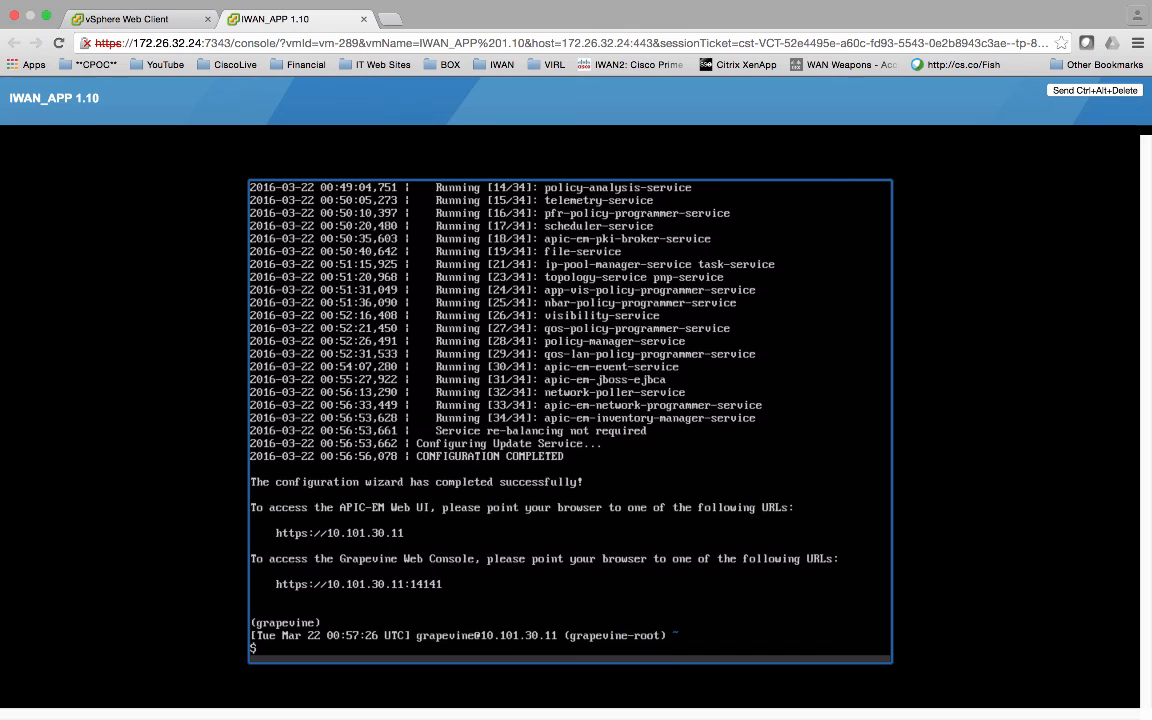
- Ping the controller's 10.101.30.x address from the Grapevine shell
{"action": "type", "text": "ping"}
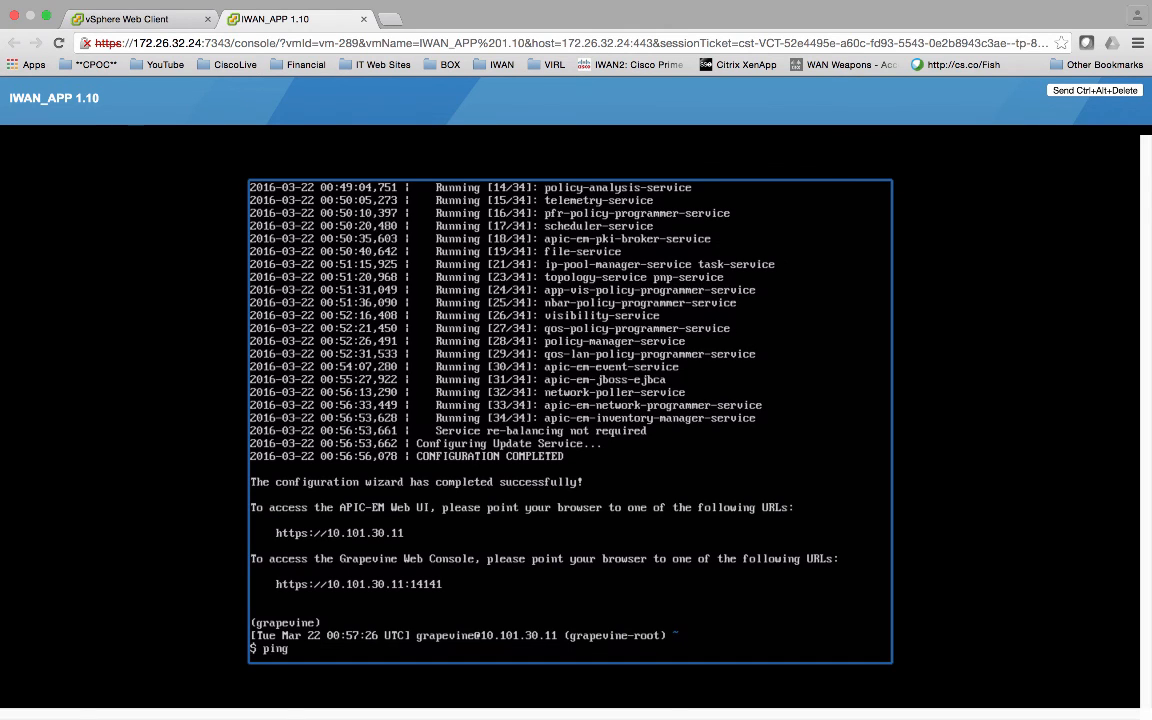
{"action": "type", "text": "10.101."}
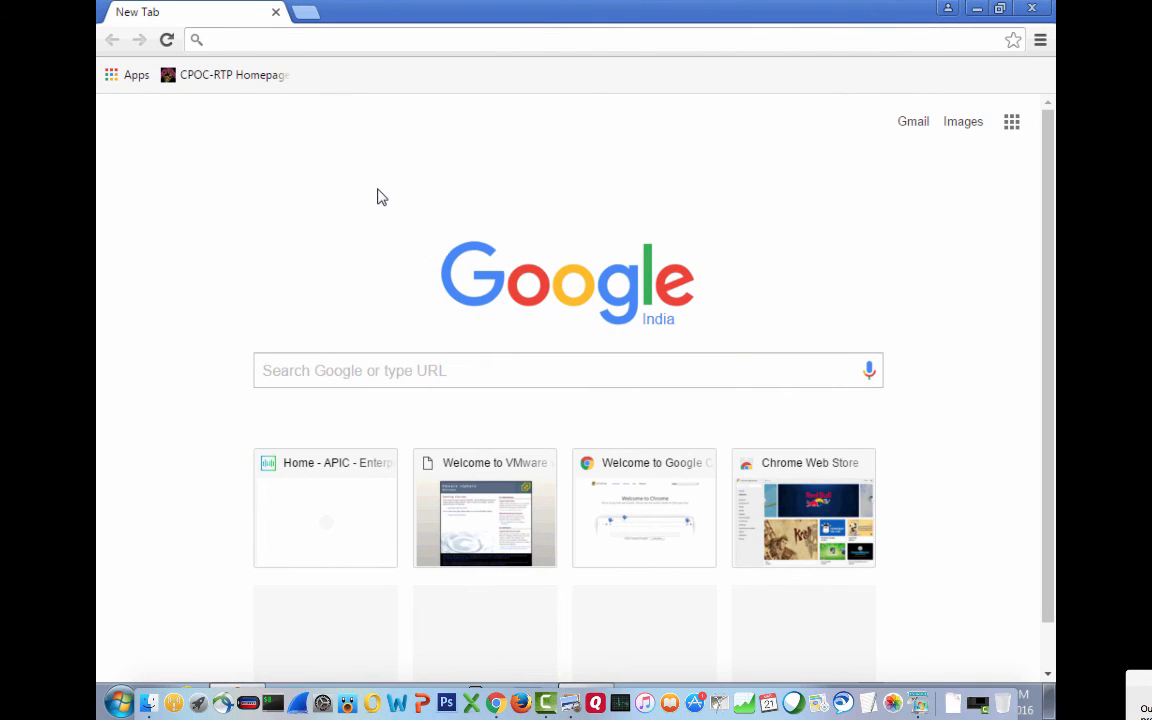
{"action": "type", "text": "10.101.30.11"}
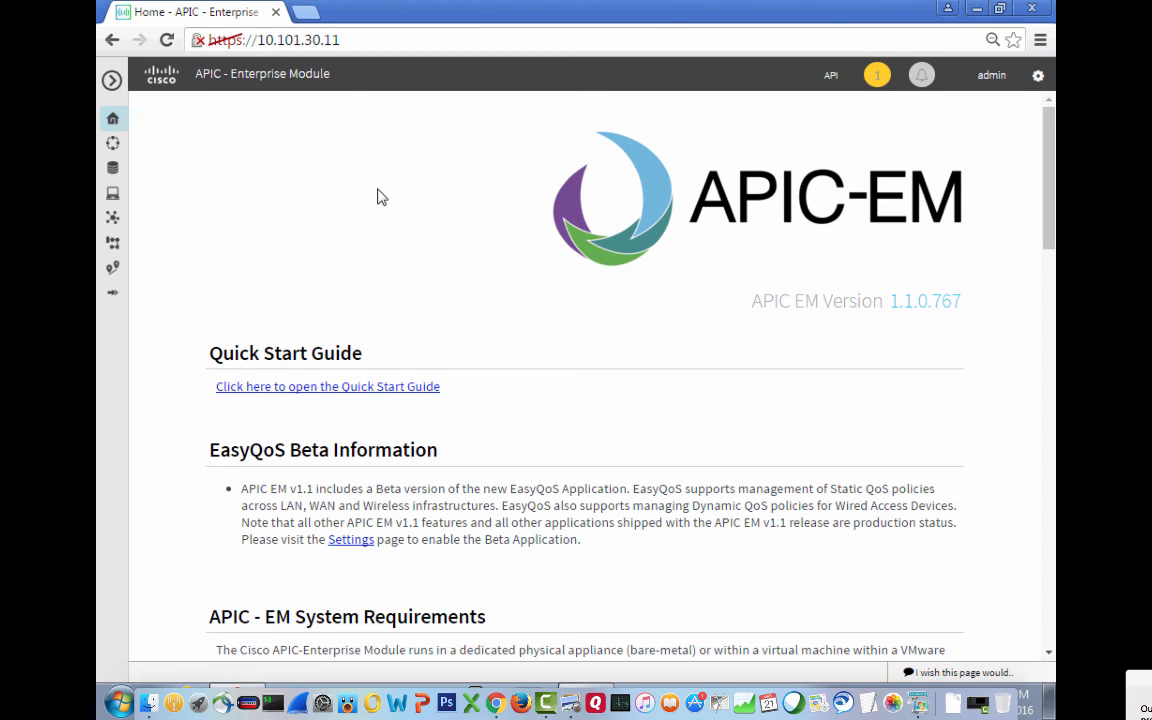
{"action": "mouse_move", "coordinate": [848, 288]}
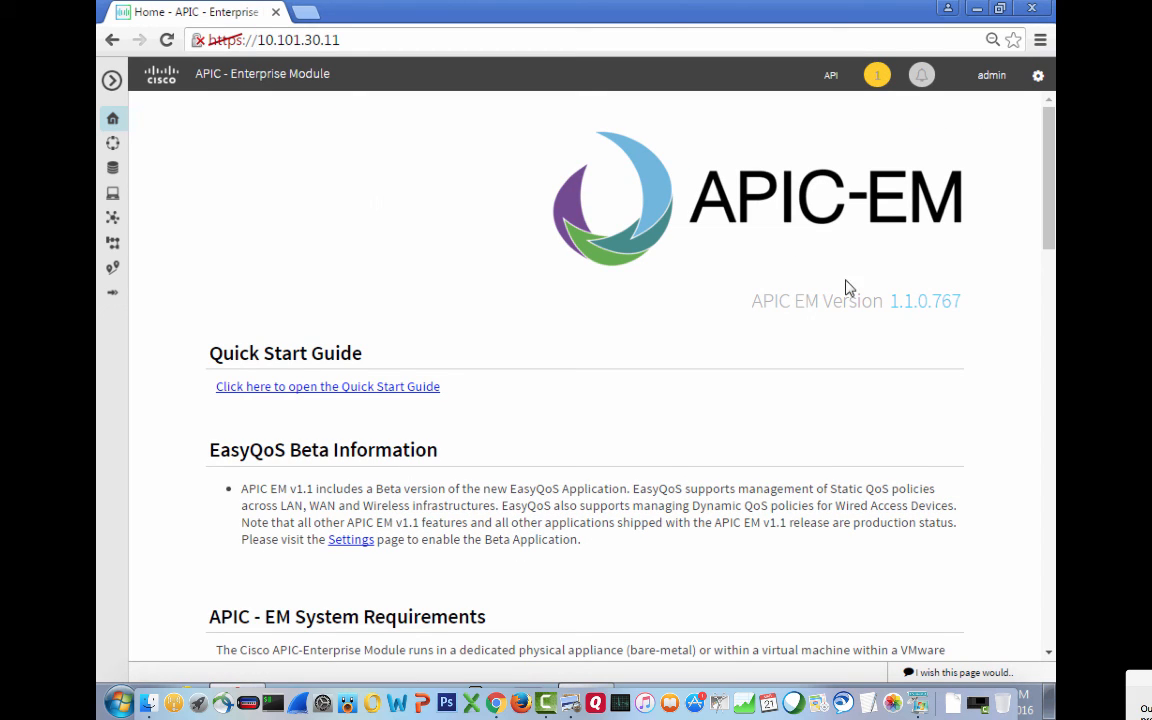
{"action": "mouse_move", "coordinate": [912, 324]}
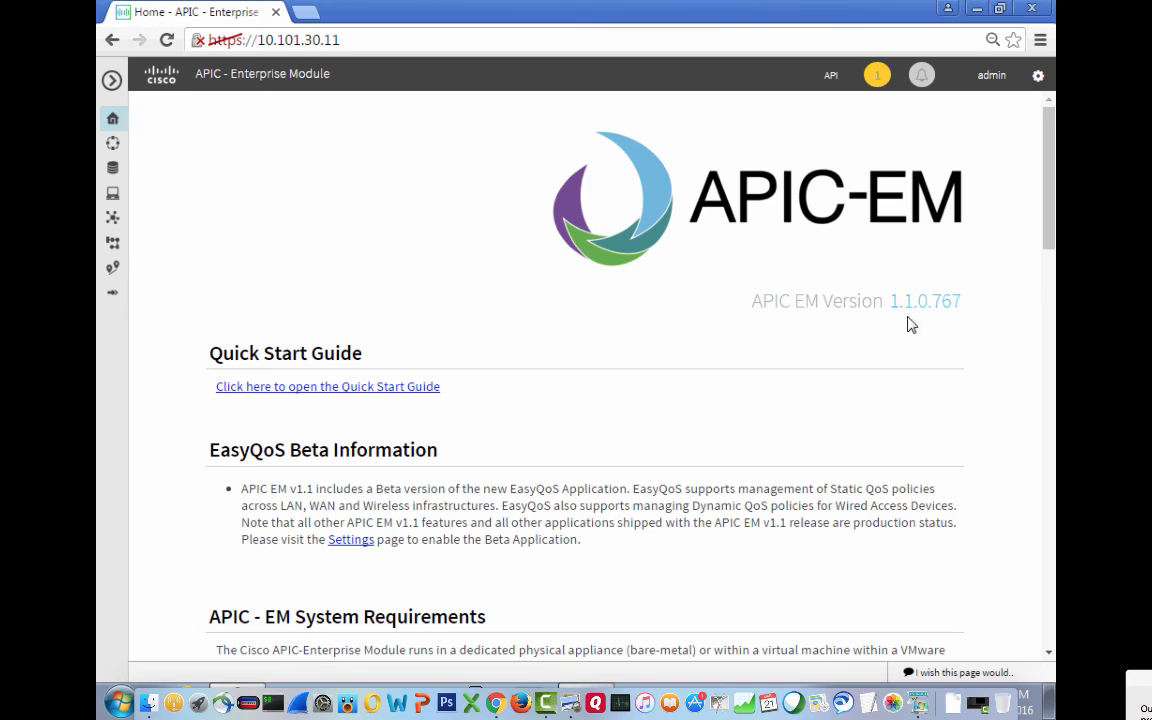
{"action": "mouse_move", "coordinate": [948, 308]}
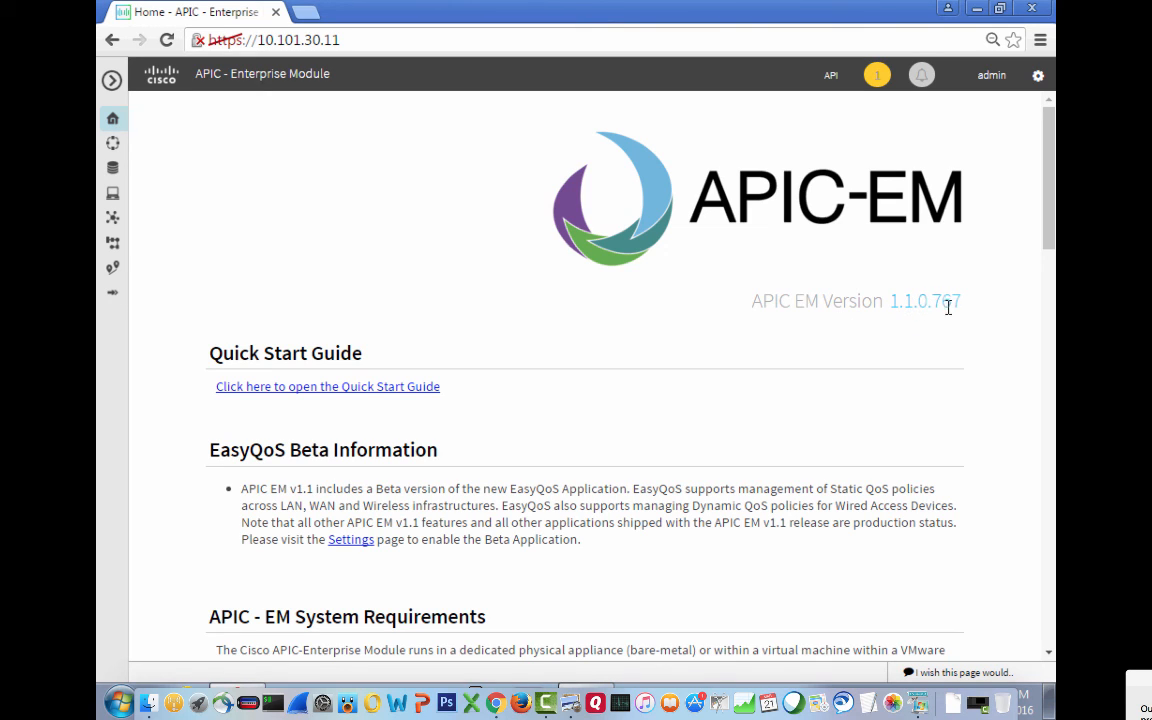
{"action": "mouse_move", "coordinate": [112, 196]}
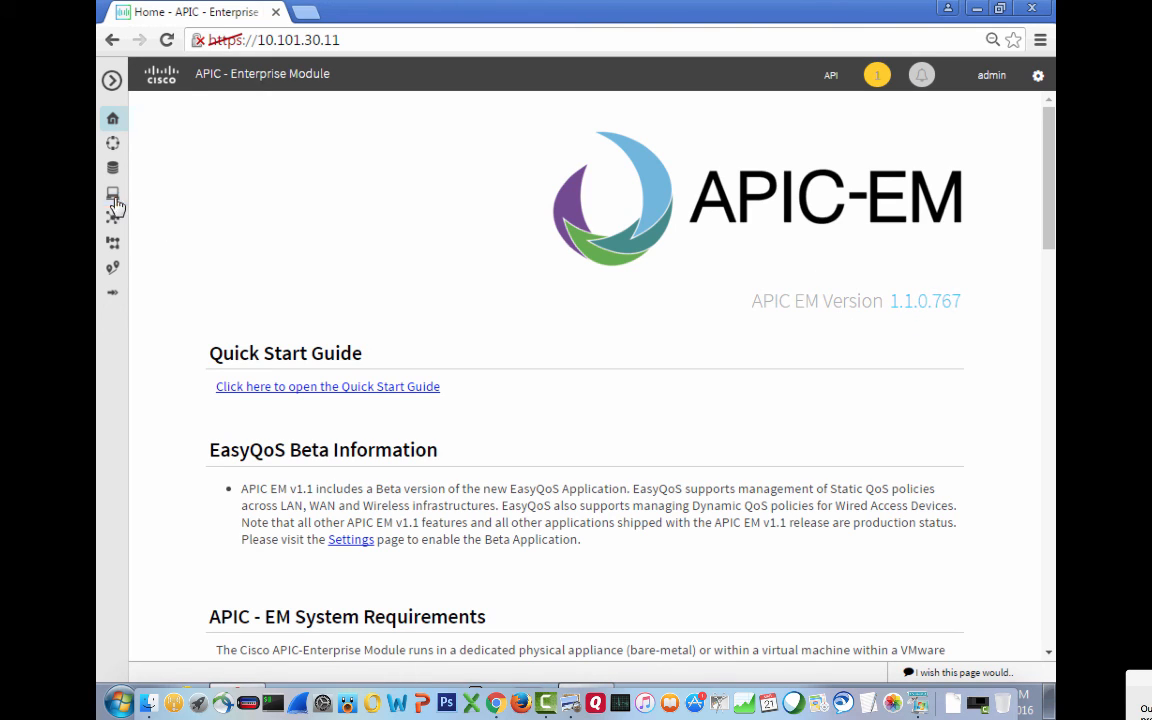
- Expand the APIC-EM application list and load the IWAN dashboard
{"action": "left_click", "coordinate": [112, 80]}
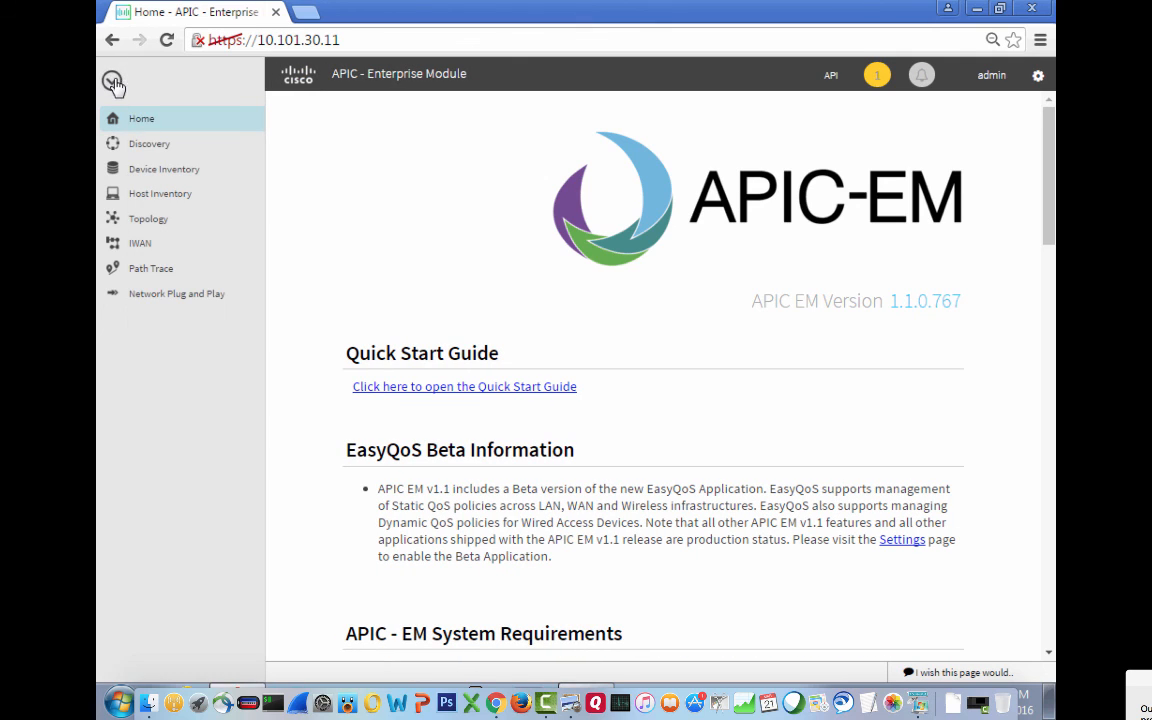
{"action": "mouse_move", "coordinate": [164, 168]}
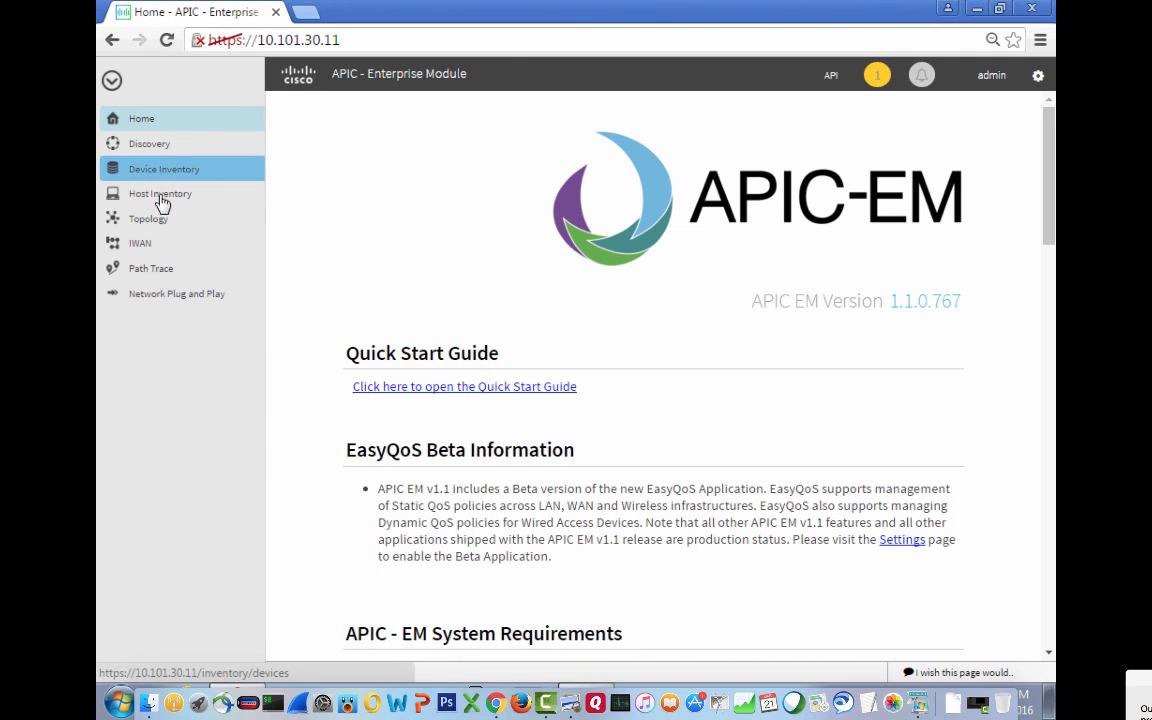
{"action": "mouse_move", "coordinate": [140, 244]}
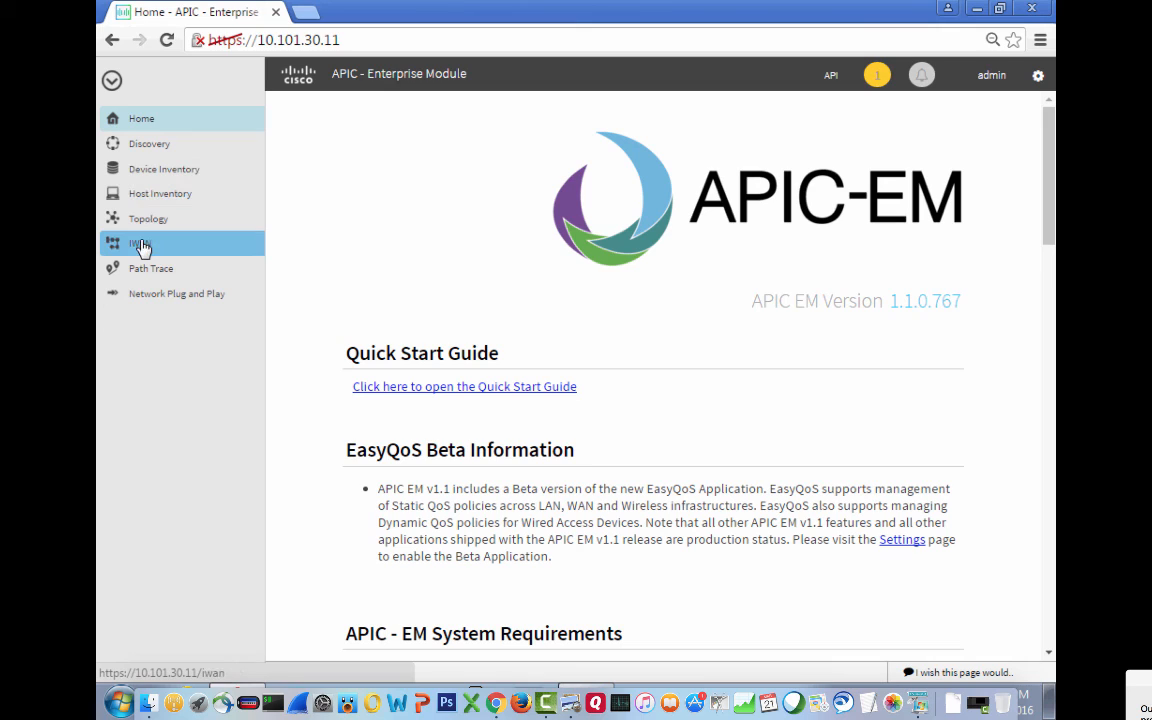
{"action": "left_click", "coordinate": [136, 244]}
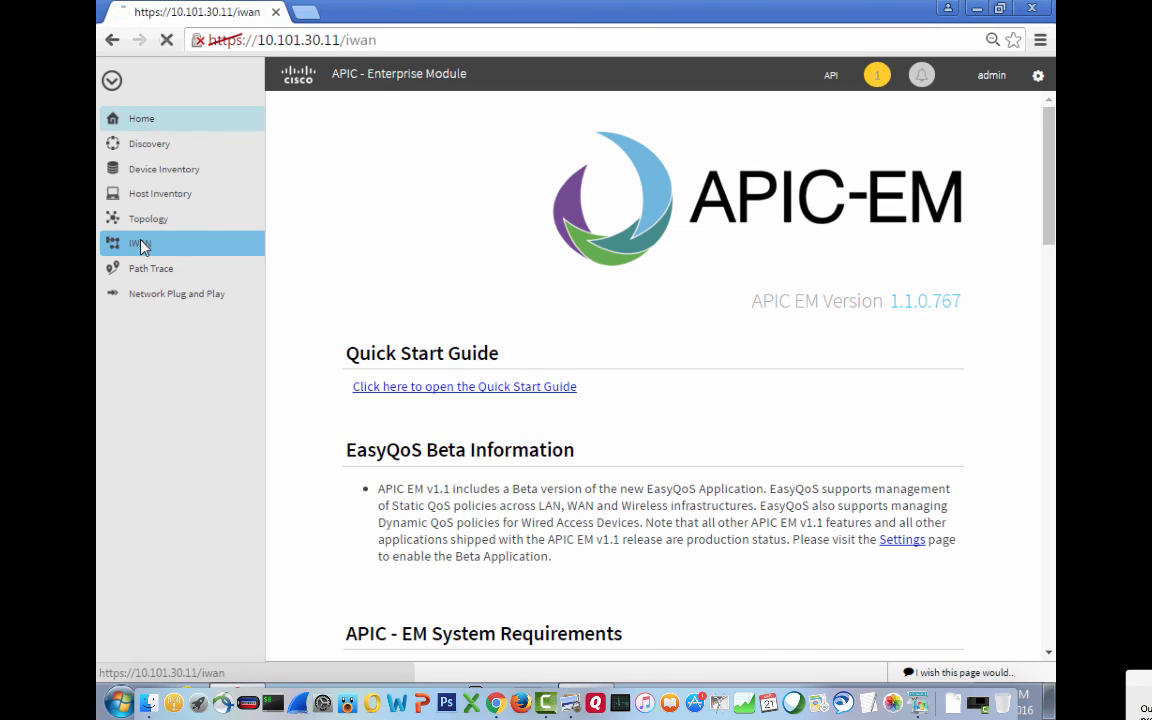
{"action": "left_click", "coordinate": [138, 244]}
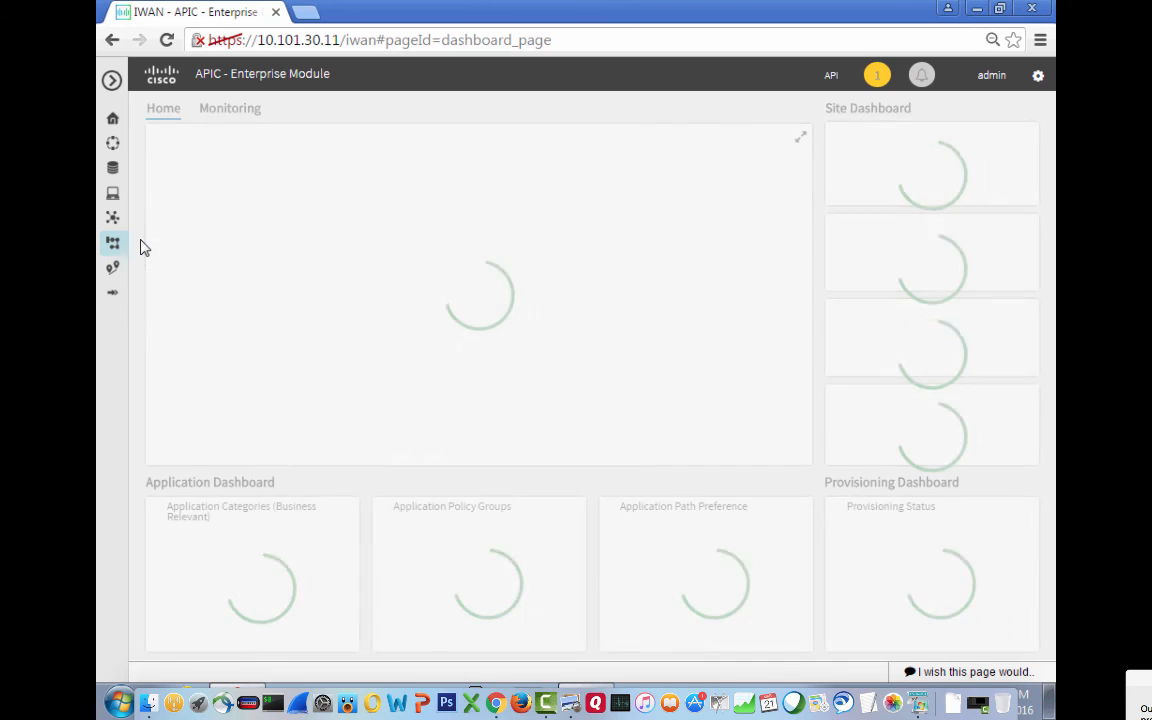